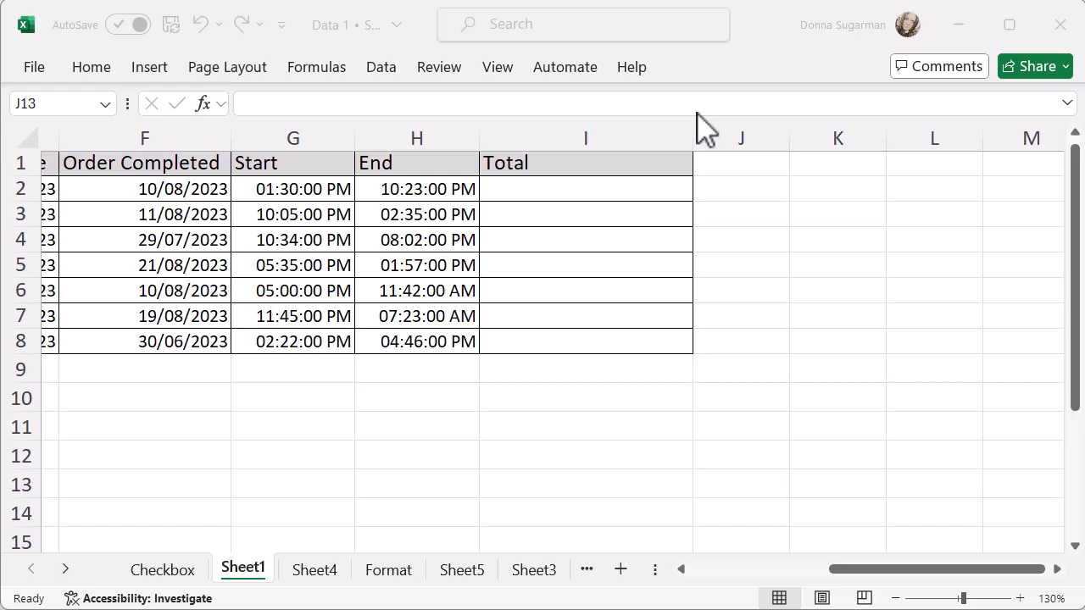
pyautogui.moveTo(367, 285)
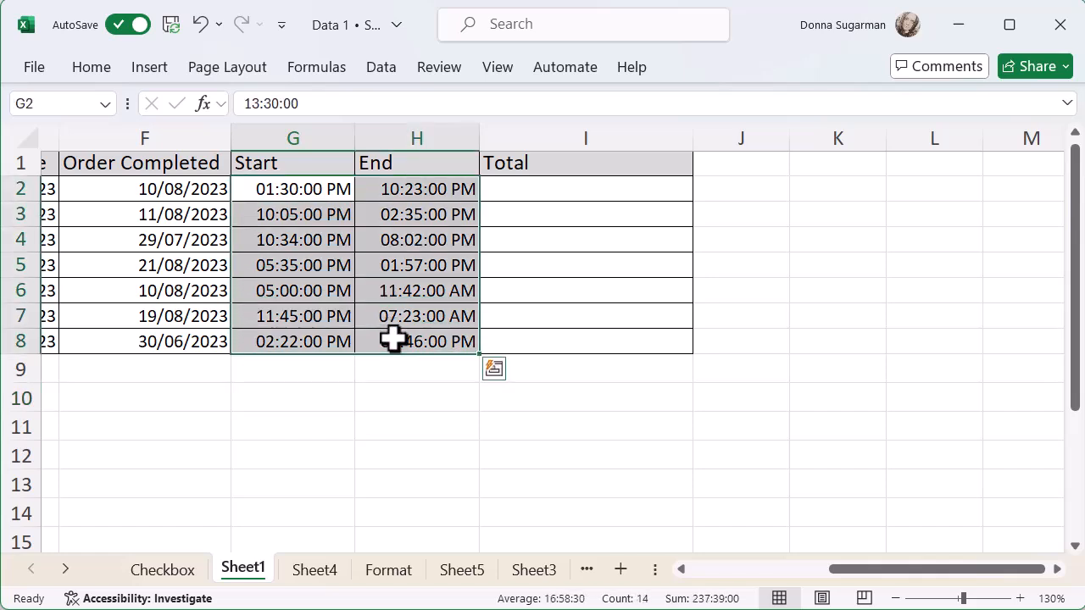
# Format the Start and End times G2:H8 as Time type 01:30:55 PM.
pyautogui.rightClick(393, 340)
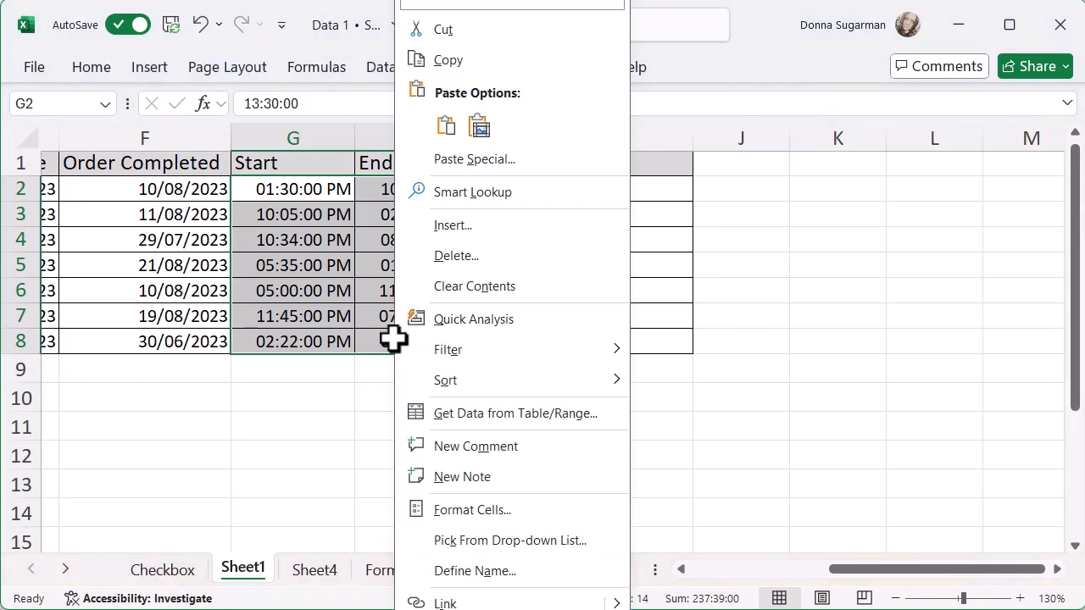
pyautogui.click(471, 508)
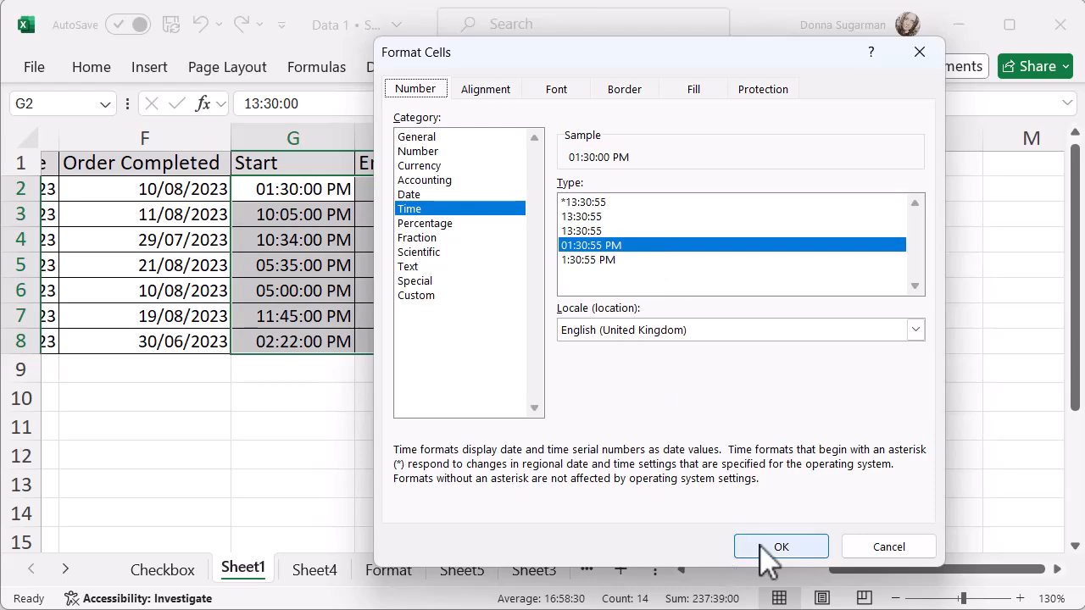
pyautogui.click(780, 546)
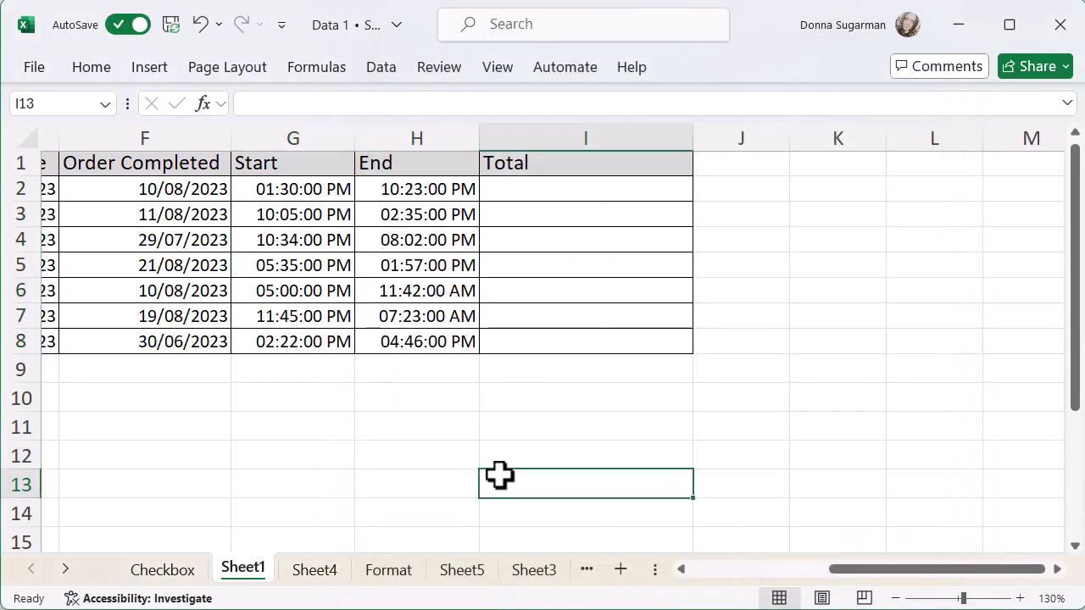
pyautogui.moveTo(550, 193)
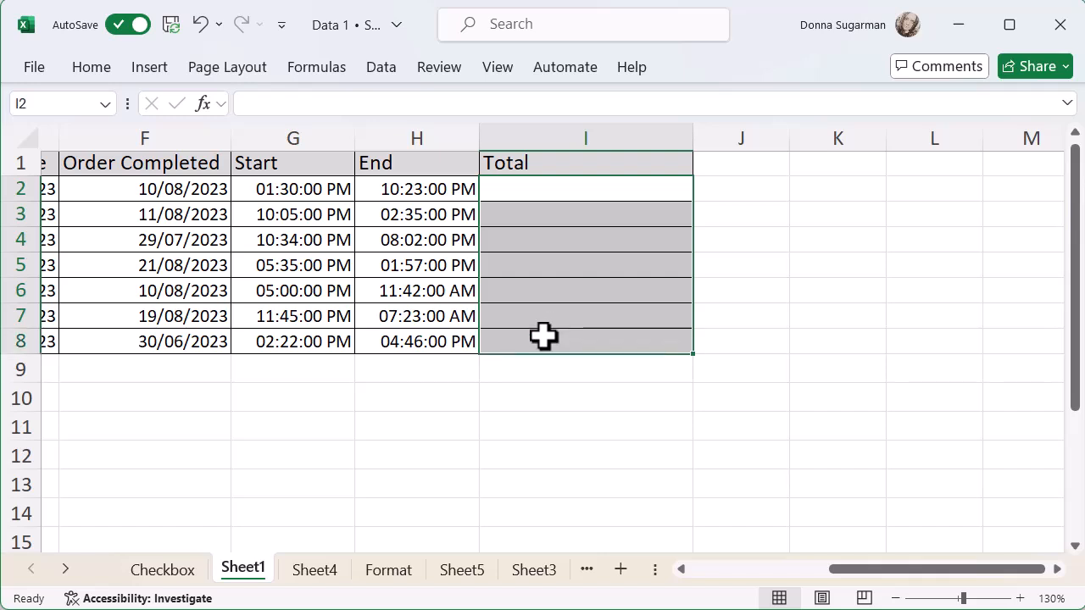
# Format the empty Total cells I2:I8 as Time type 13:30:55.
pyautogui.rightClick(545, 337)
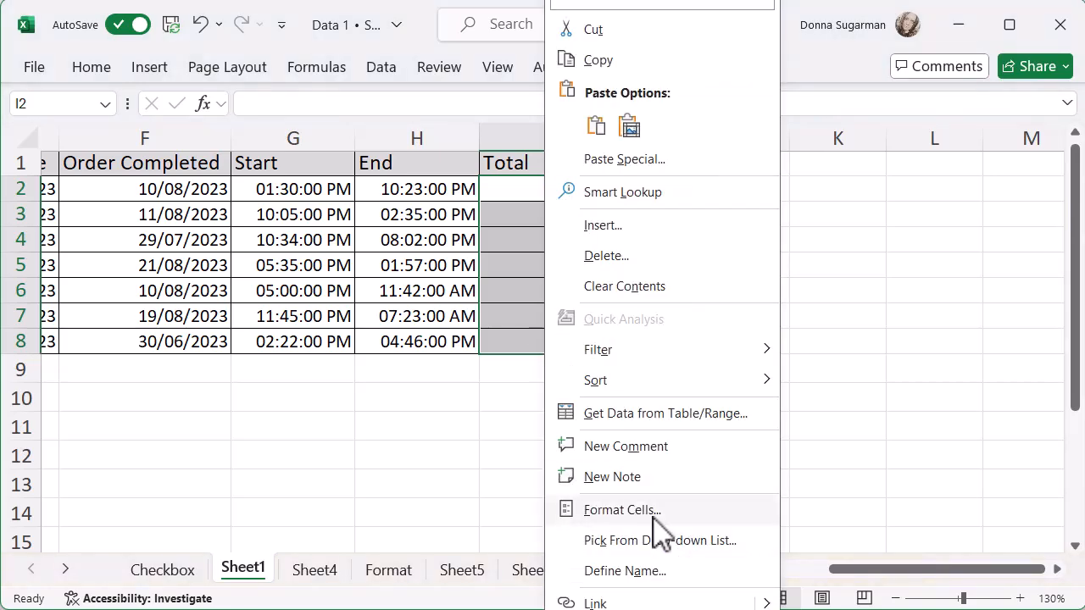
pyautogui.click(622, 509)
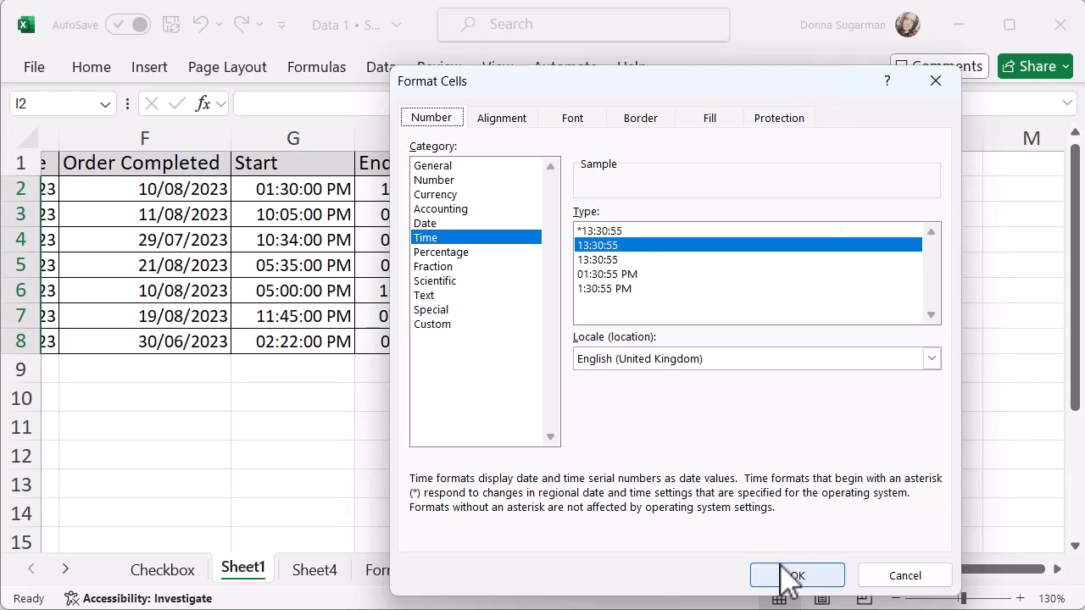
pyautogui.click(797, 575)
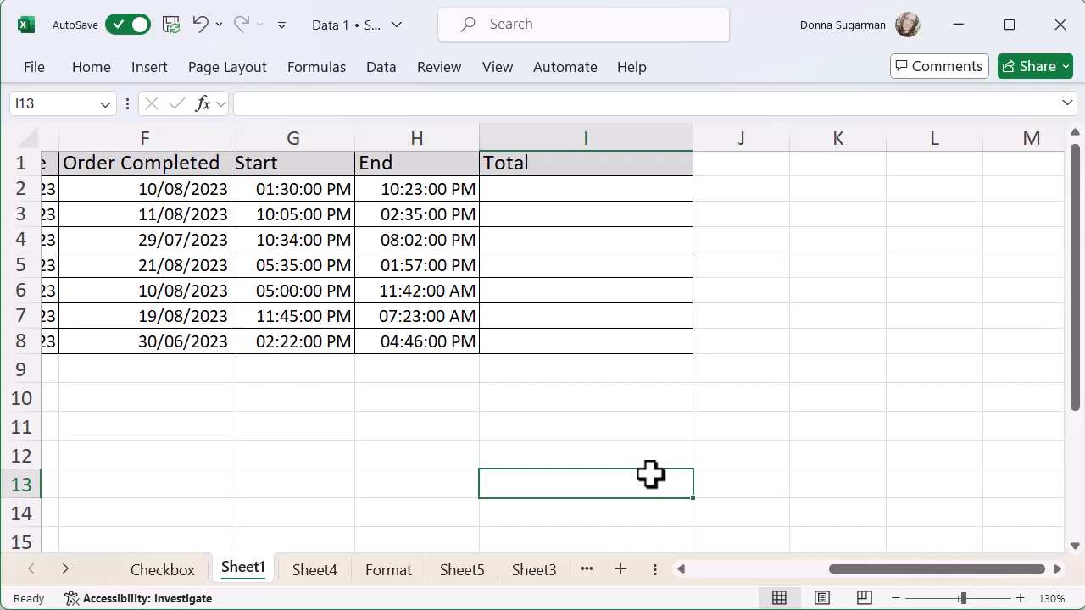
pyautogui.moveTo(526, 188)
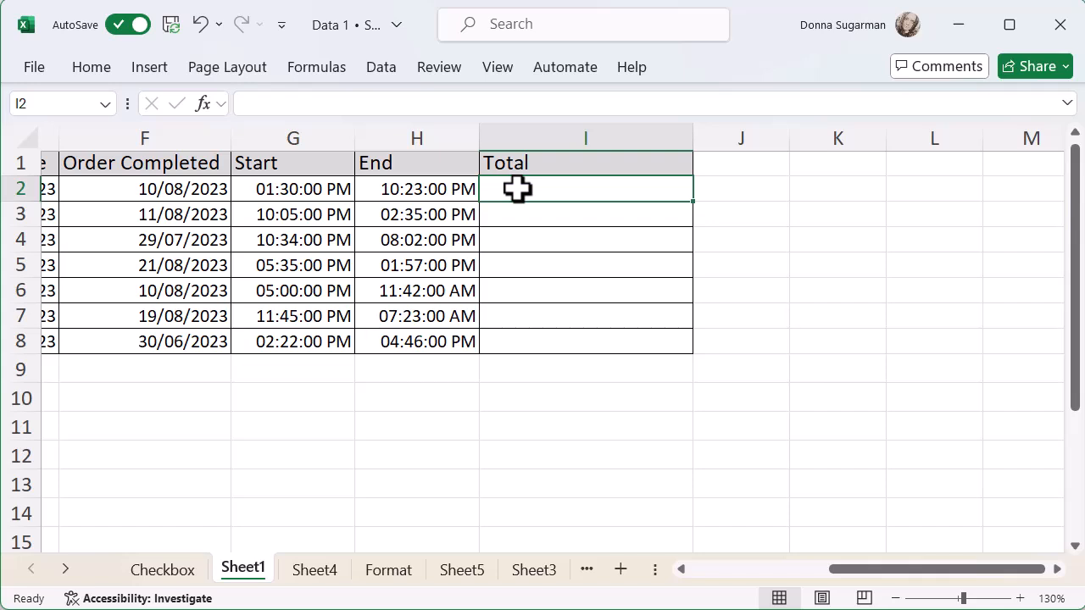
# Enter =MOD(H2-G2,1) in I2, giving the first duration 08:53:00.
pyautogui.write('=mod')
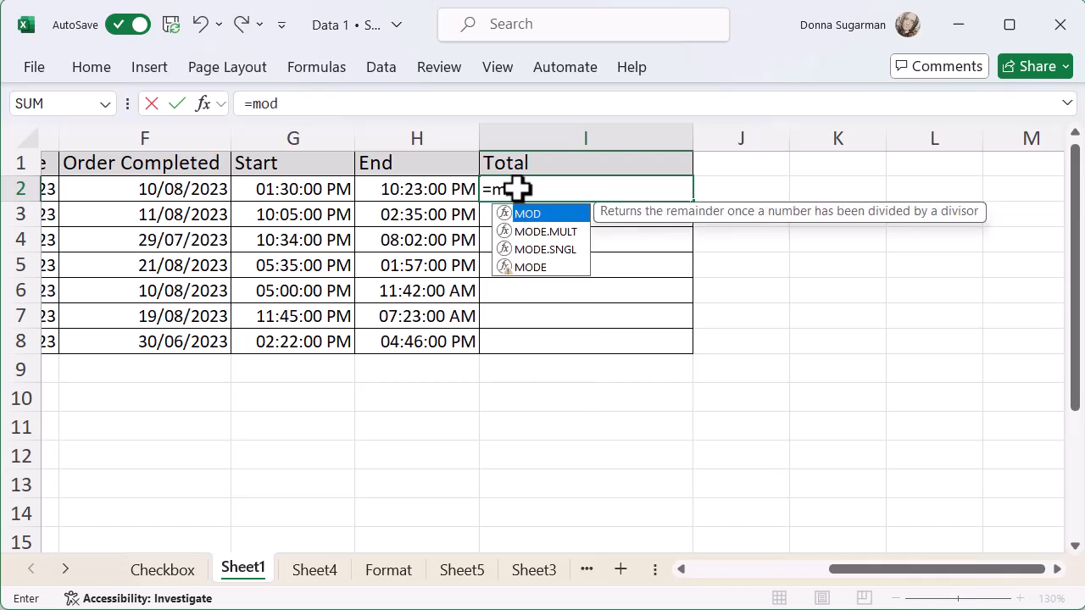
pyautogui.moveTo(532, 230)
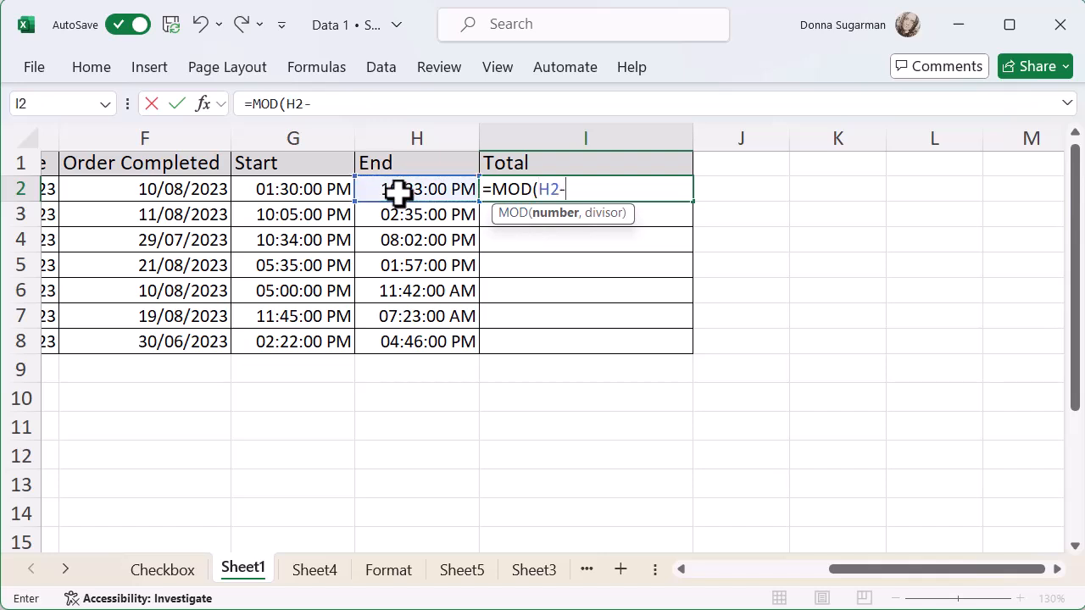
pyautogui.click(291, 188)
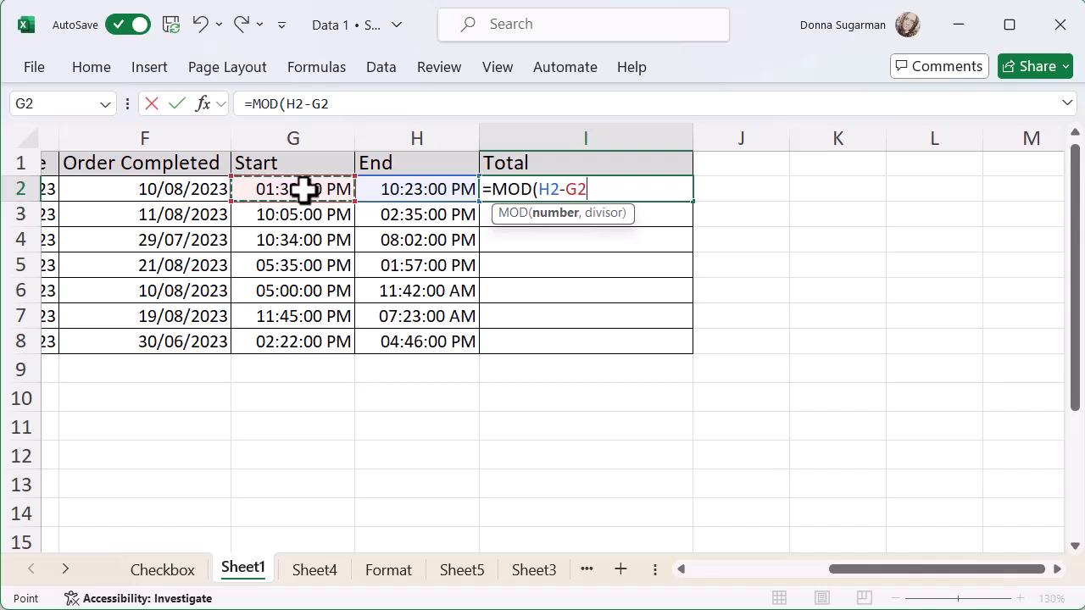
pyautogui.write(',')
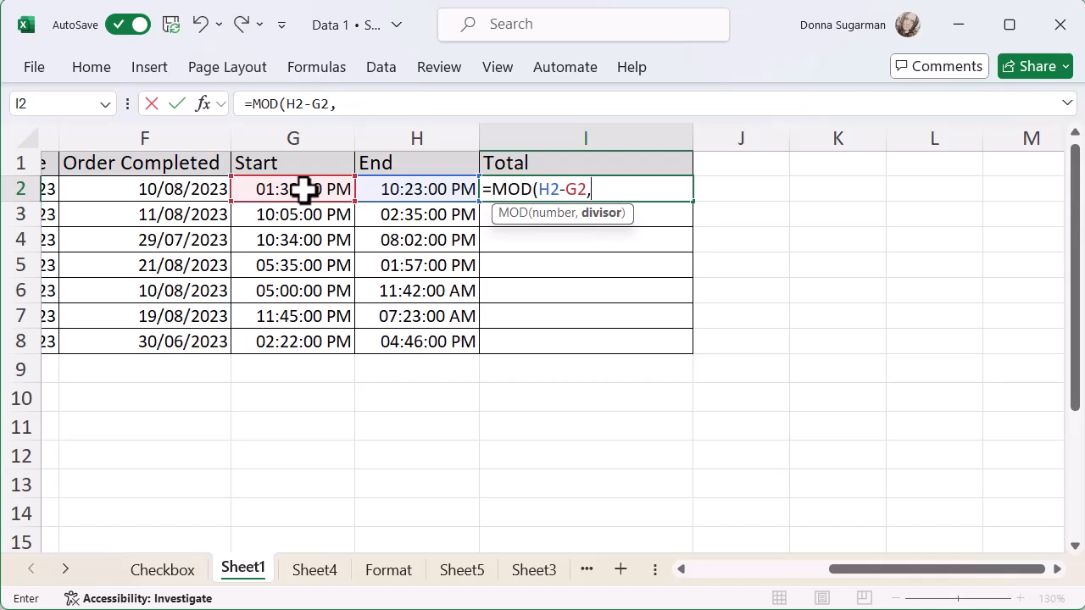
pyautogui.write('1')
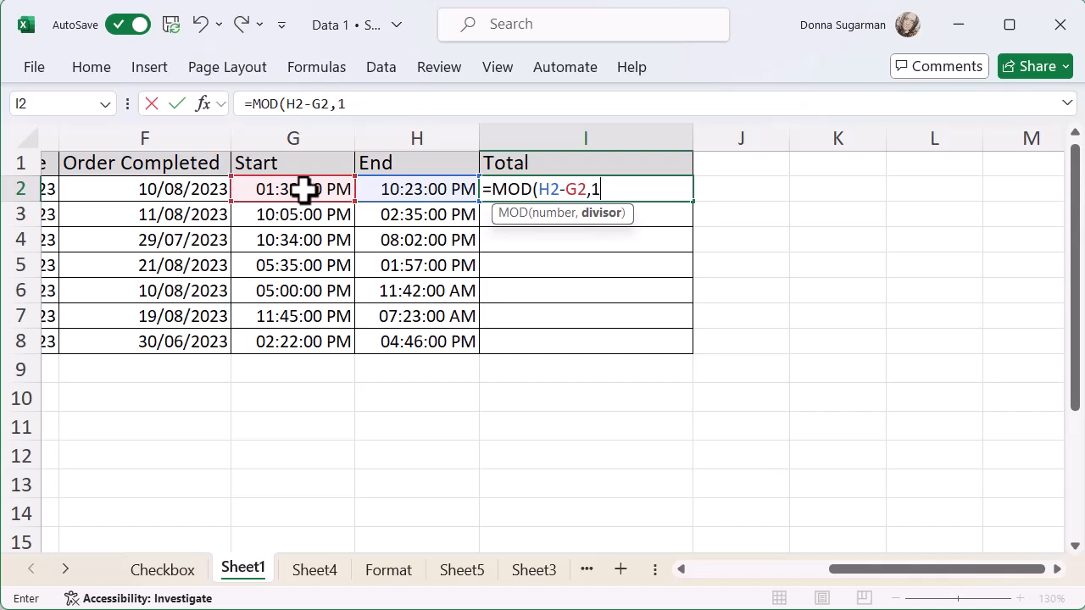
pyautogui.write(')')
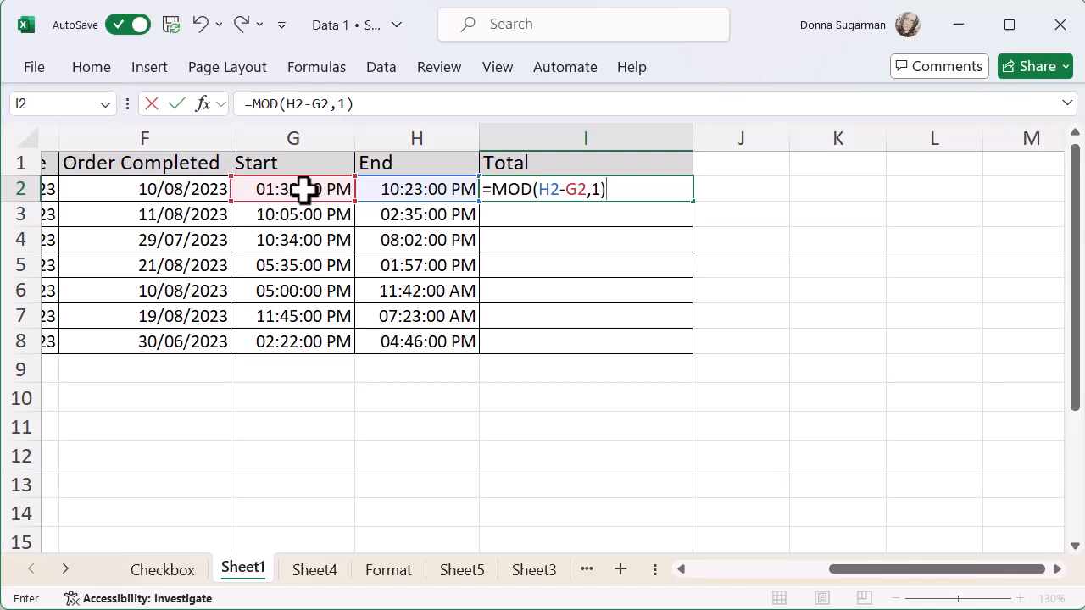
pyautogui.press('Enter')
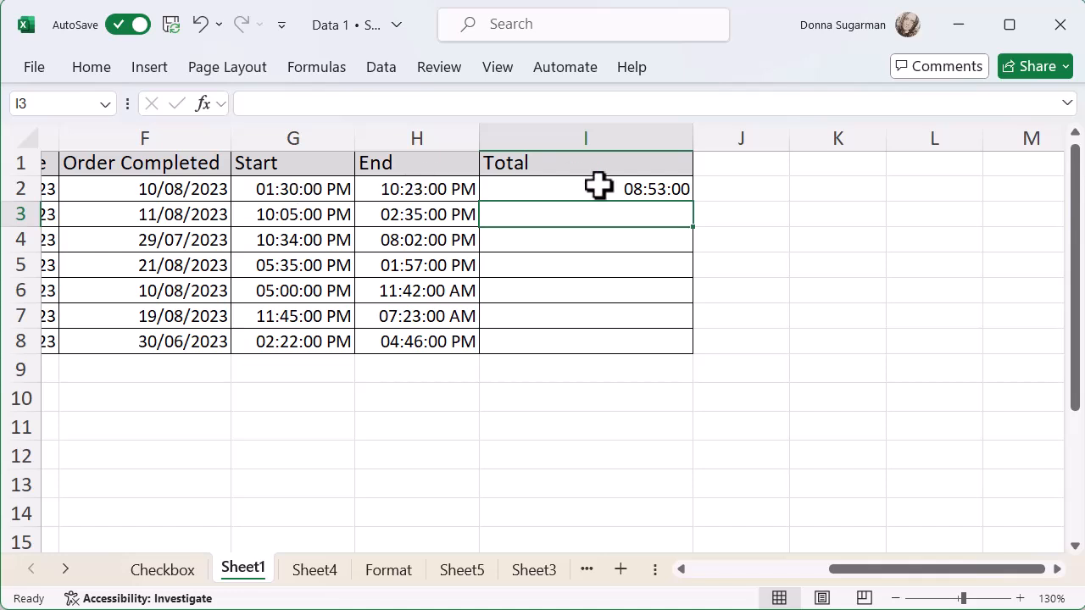
# Fill the MOD formula from I2 down to I8 and check row 7's result.
pyautogui.click(587, 189)
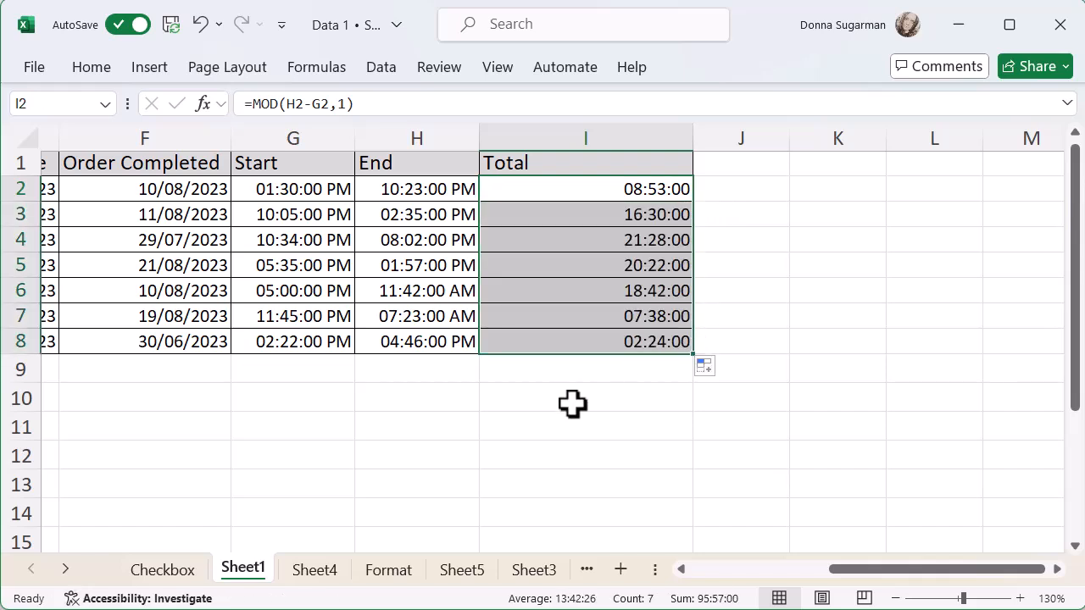
pyautogui.click(573, 317)
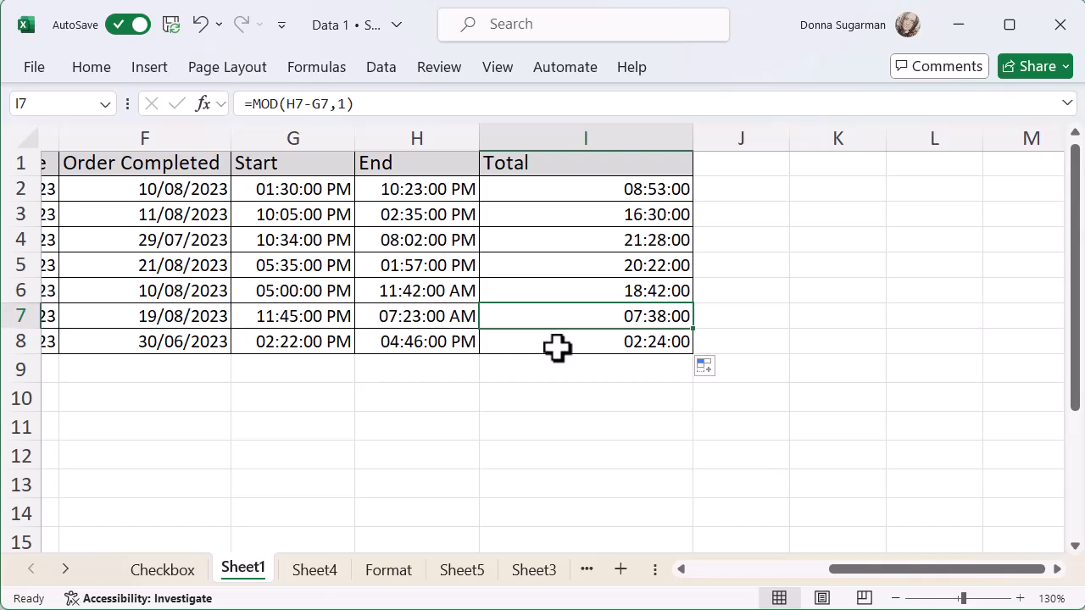
pyautogui.moveTo(555, 200)
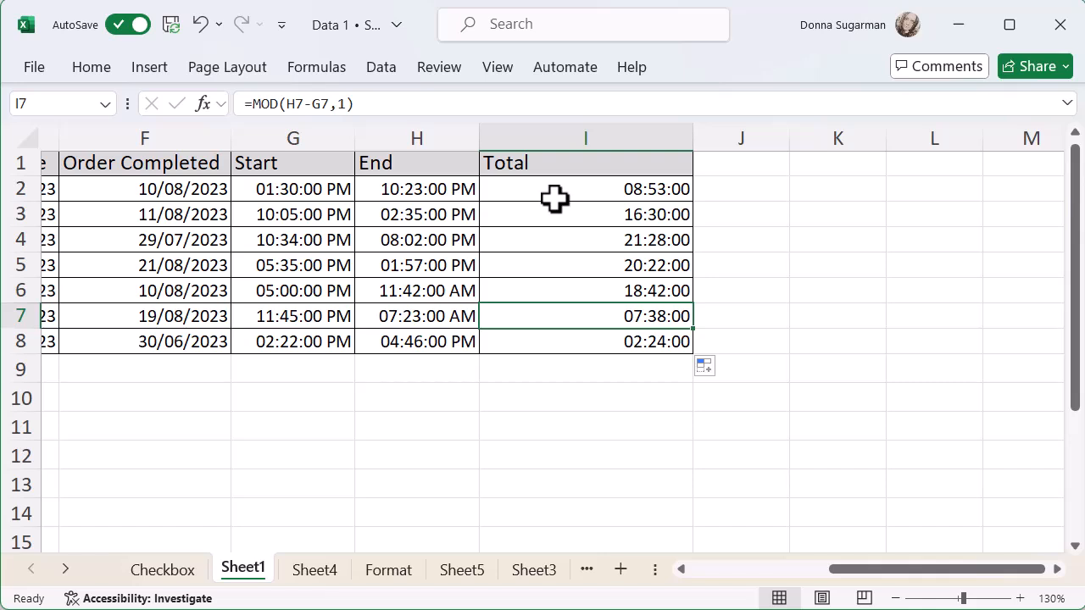